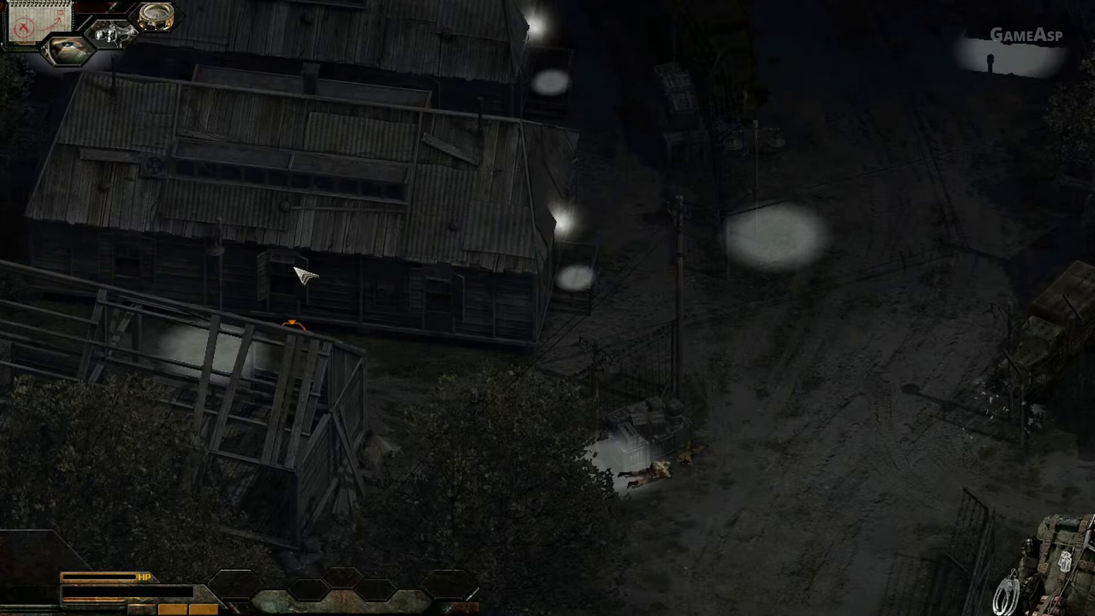
{"action": "mouse_move", "coordinate": [732, 477]}
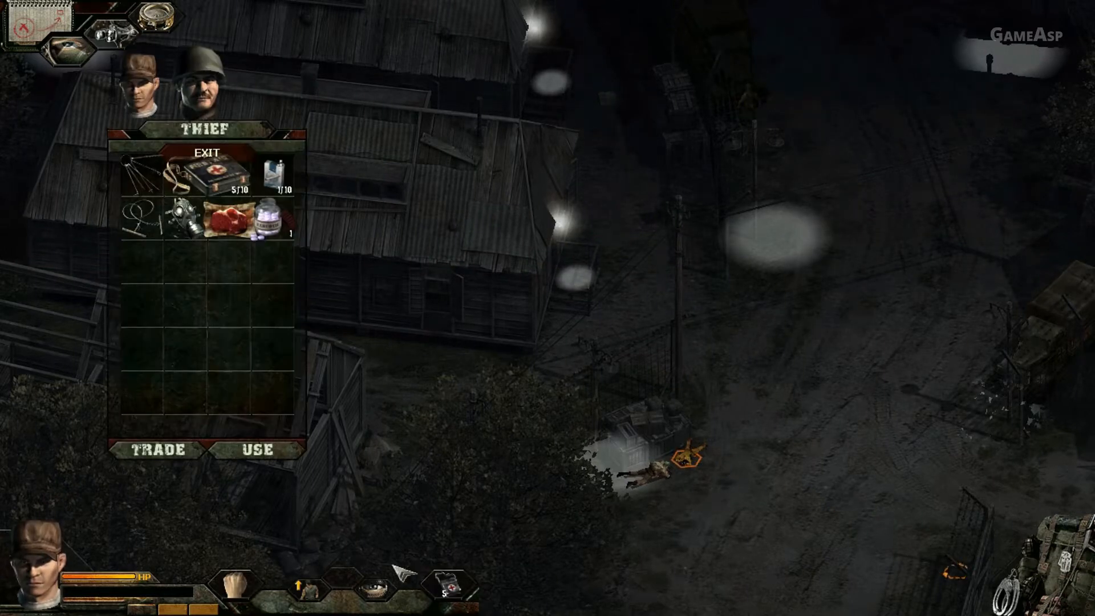
{"action": "mouse_move", "coordinate": [226, 223]}
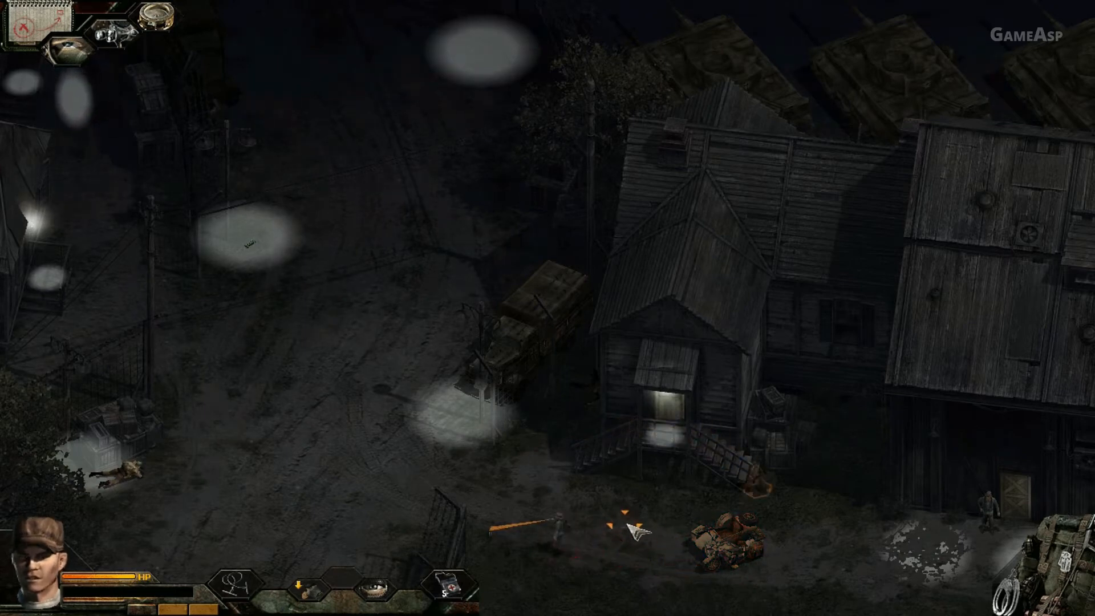
{"action": "mouse_move", "coordinate": [506, 546]}
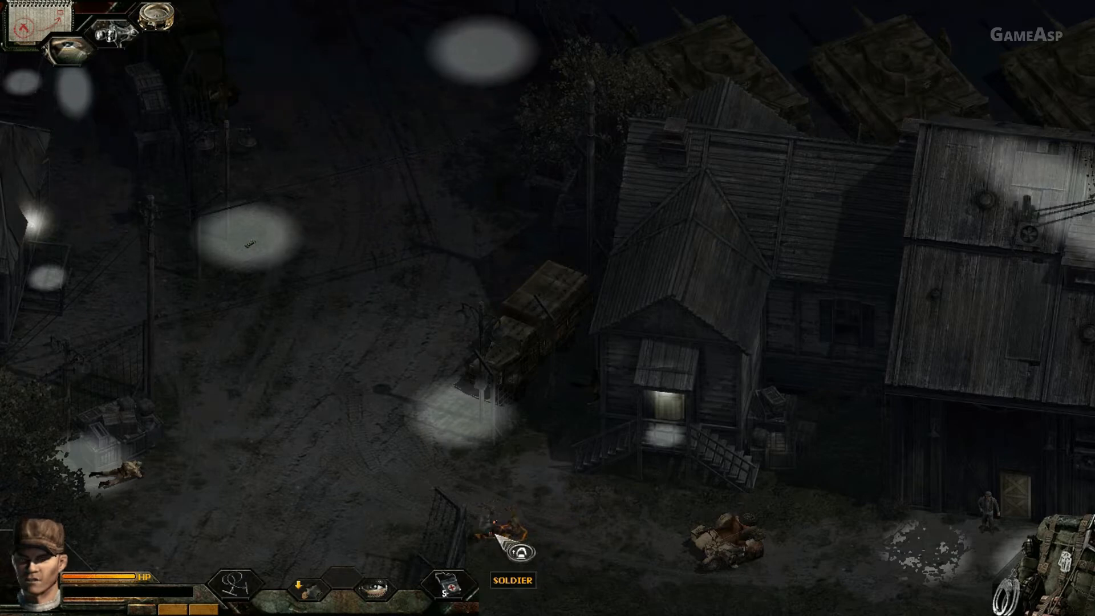
Take the Soldier Uniform from the first downed soldier, then loot the second soldier the same way.
{"action": "left_click", "coordinate": [508, 534]}
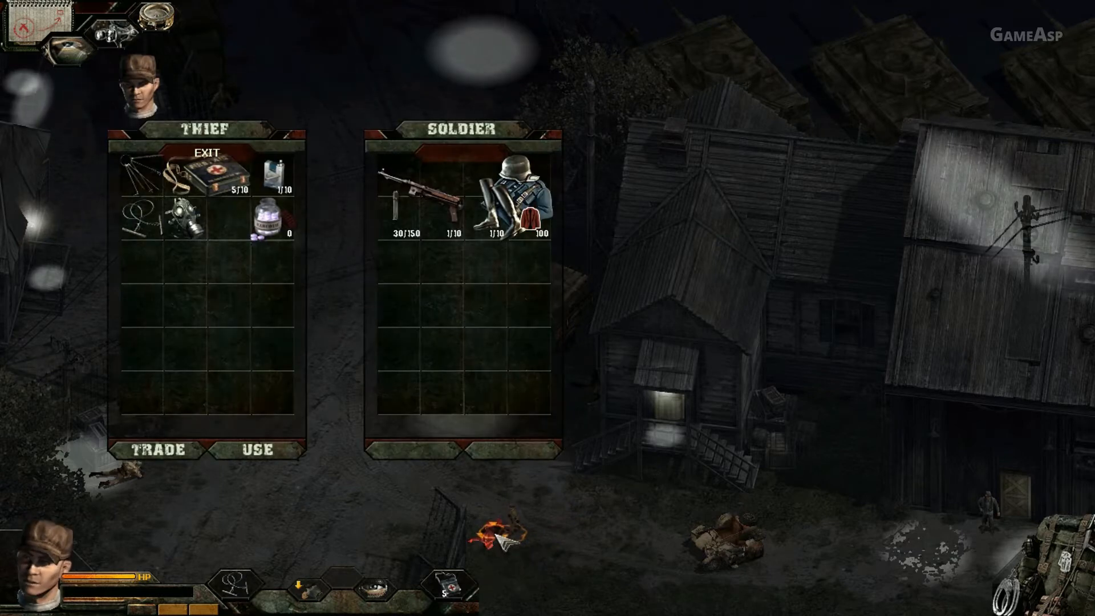
{"action": "left_click_drag", "start_coordinate": [496, 203], "coordinate": [244, 362]}
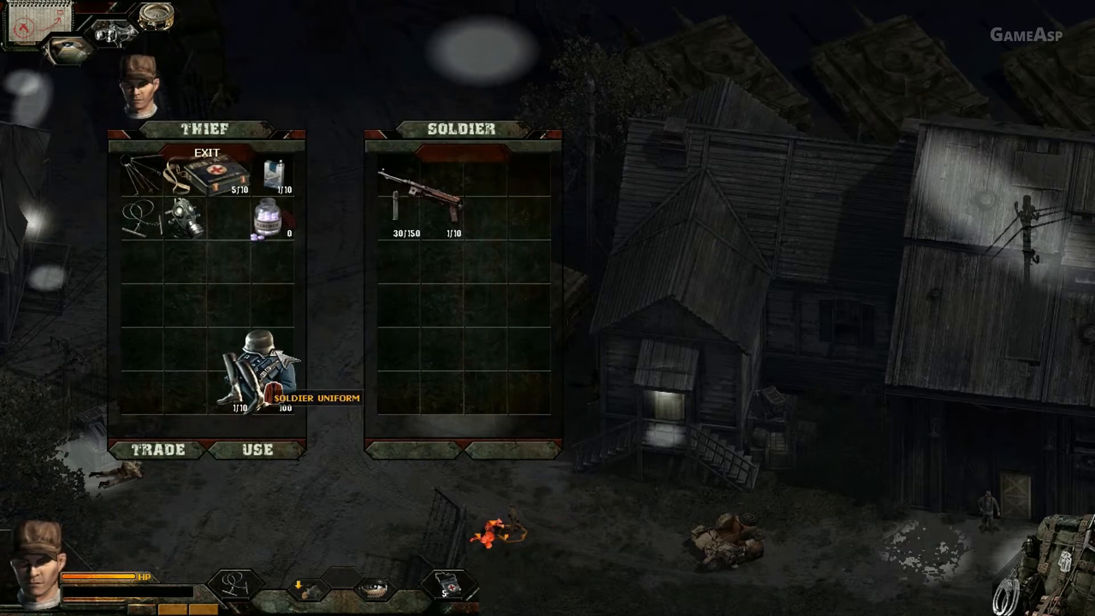
{"action": "left_click", "coordinate": [203, 154]}
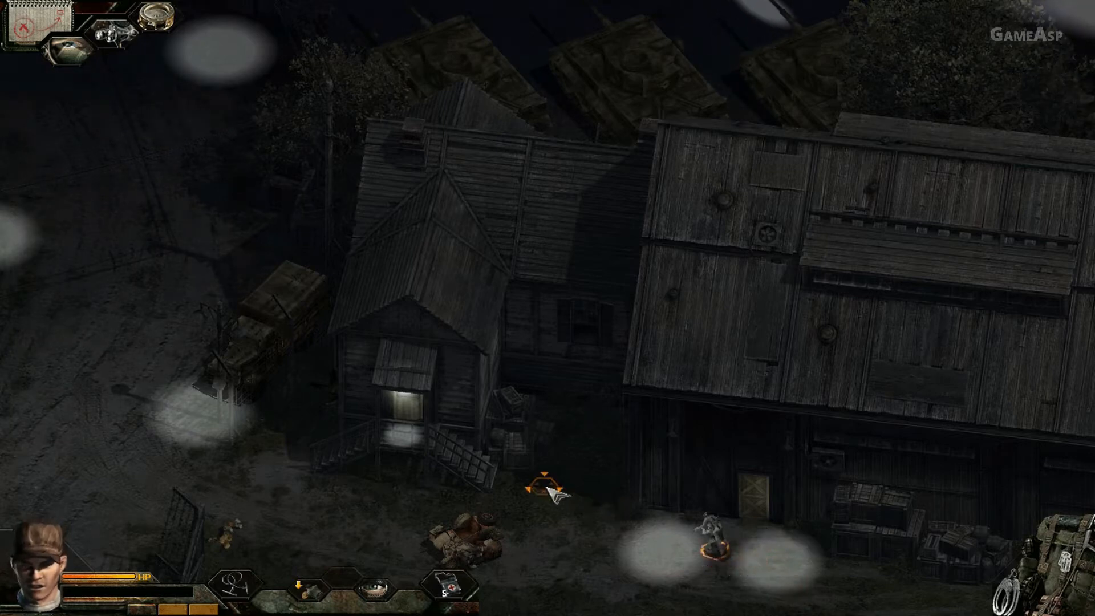
{"action": "mouse_move", "coordinate": [590, 530]}
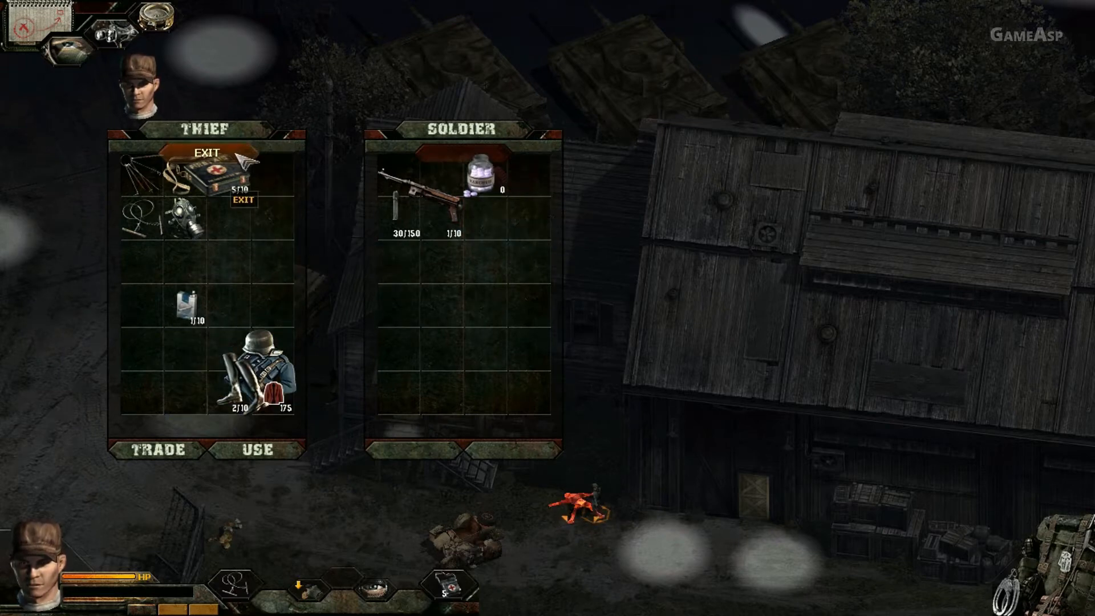
{"action": "left_click", "coordinate": [238, 201]}
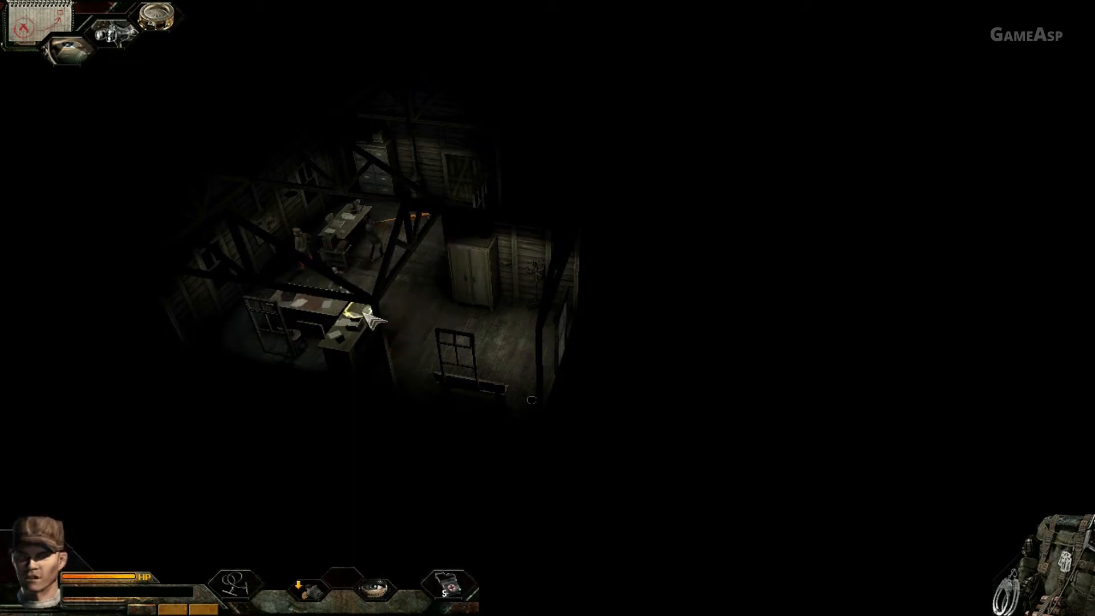
{"action": "mouse_move", "coordinate": [427, 212]}
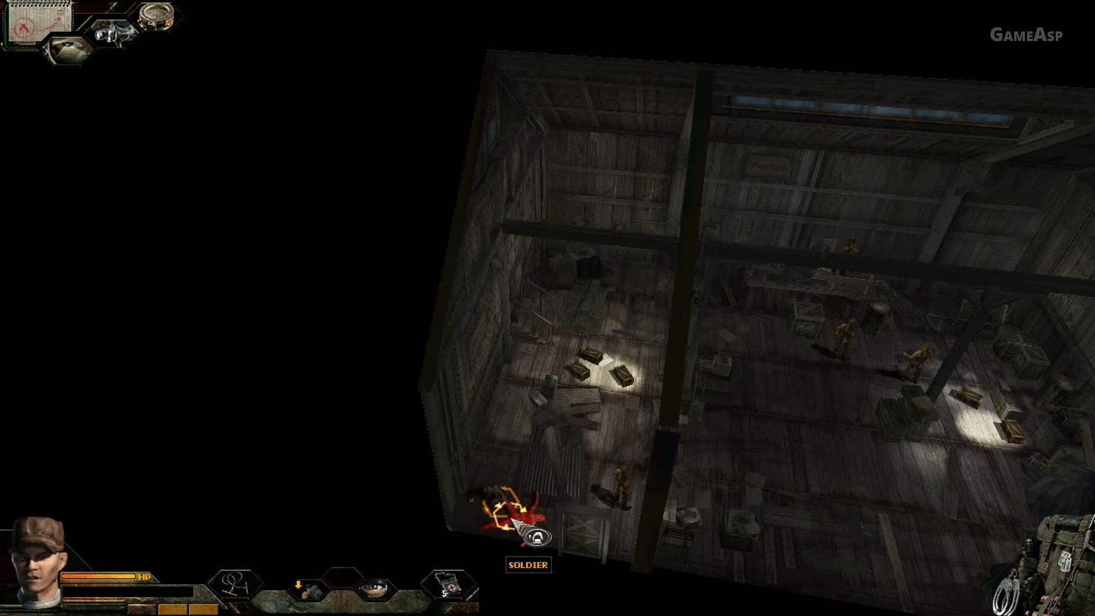
Search the fallen soldier lying inside the warehouse with the Thief.
{"action": "left_click", "coordinate": [531, 531]}
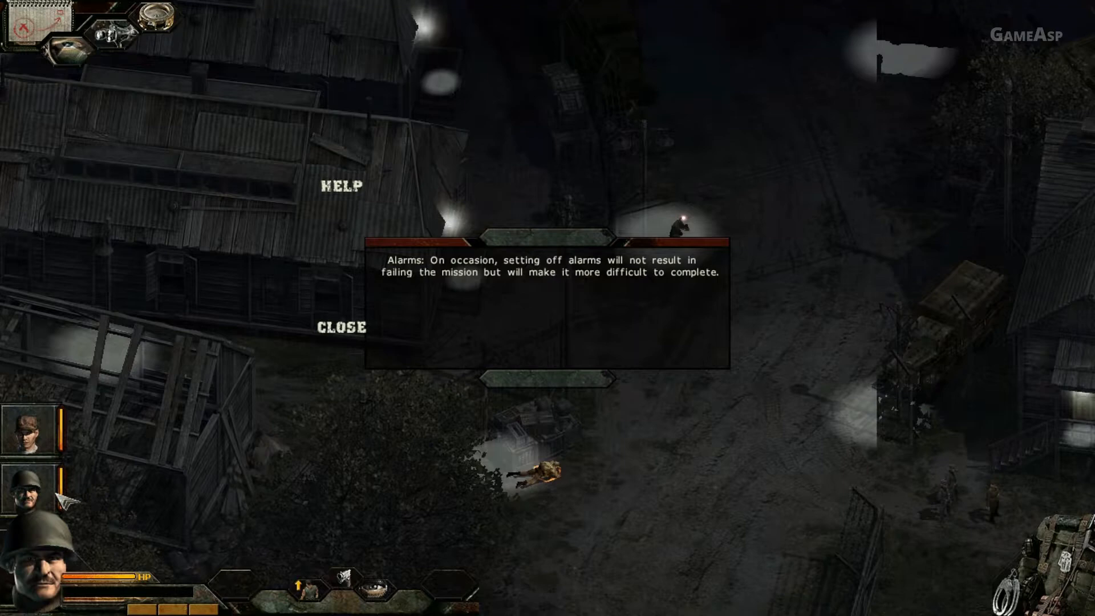
Dismiss the alarms tip and move the patrolman's uniform into the Sapper's pack.
{"action": "left_click", "coordinate": [337, 328]}
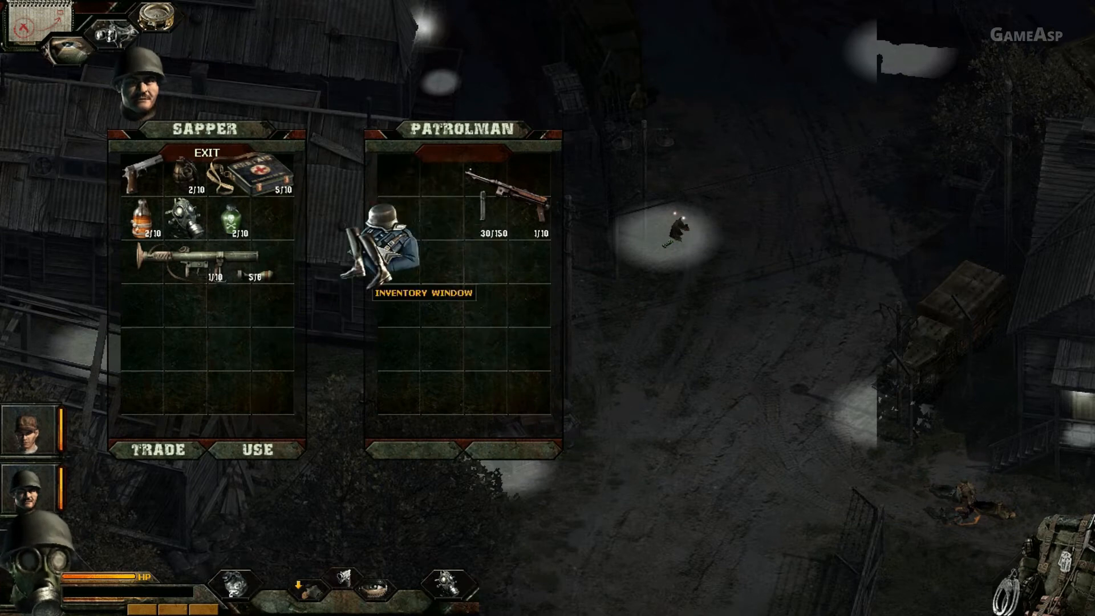
{"action": "left_click", "coordinate": [205, 153]}
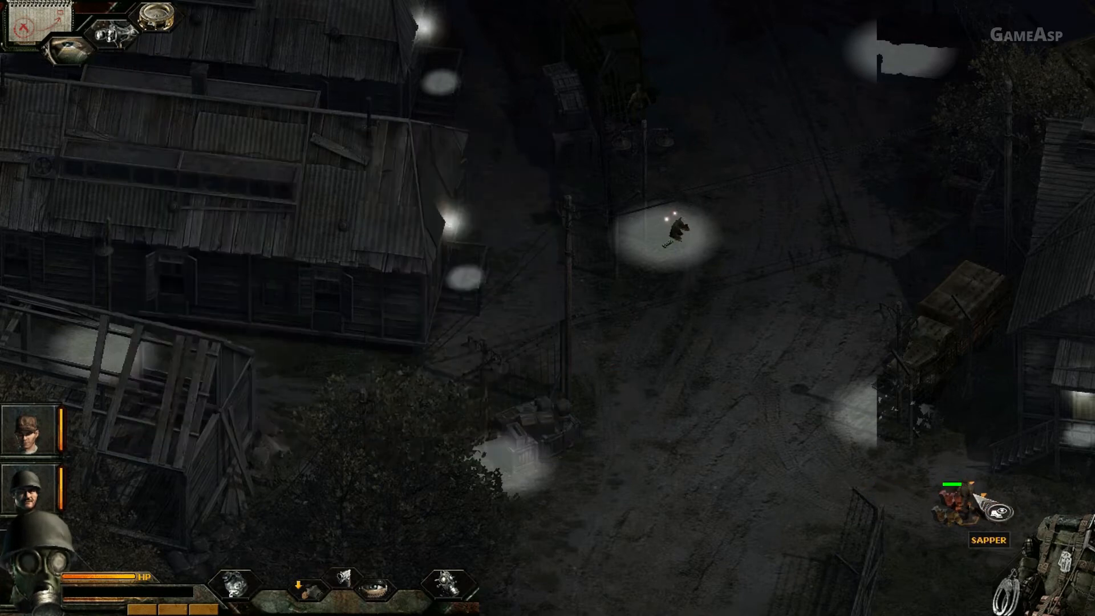
{"action": "left_click", "coordinate": [958, 511]}
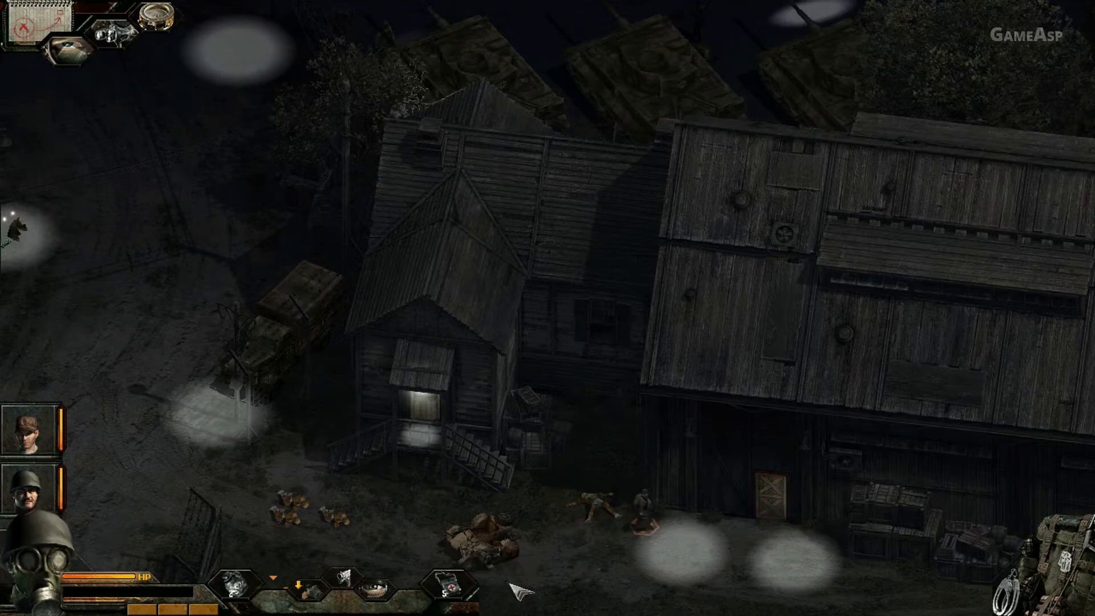
{"action": "mouse_move", "coordinate": [771, 513]}
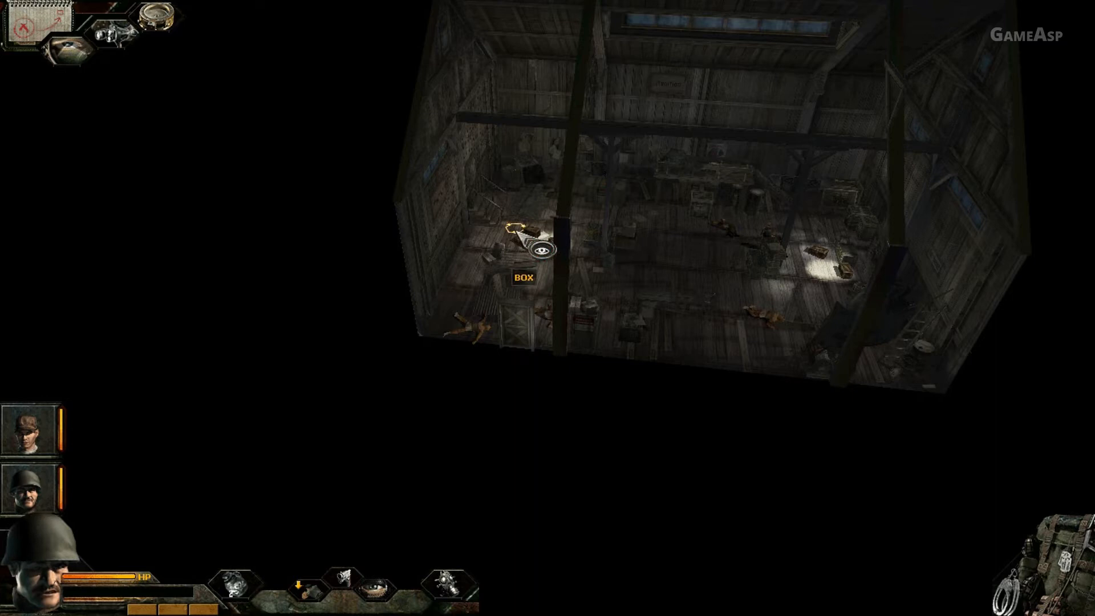
Take the remote bombs from the warehouse box into the Sapper's pack.
{"action": "left_click", "coordinate": [542, 251]}
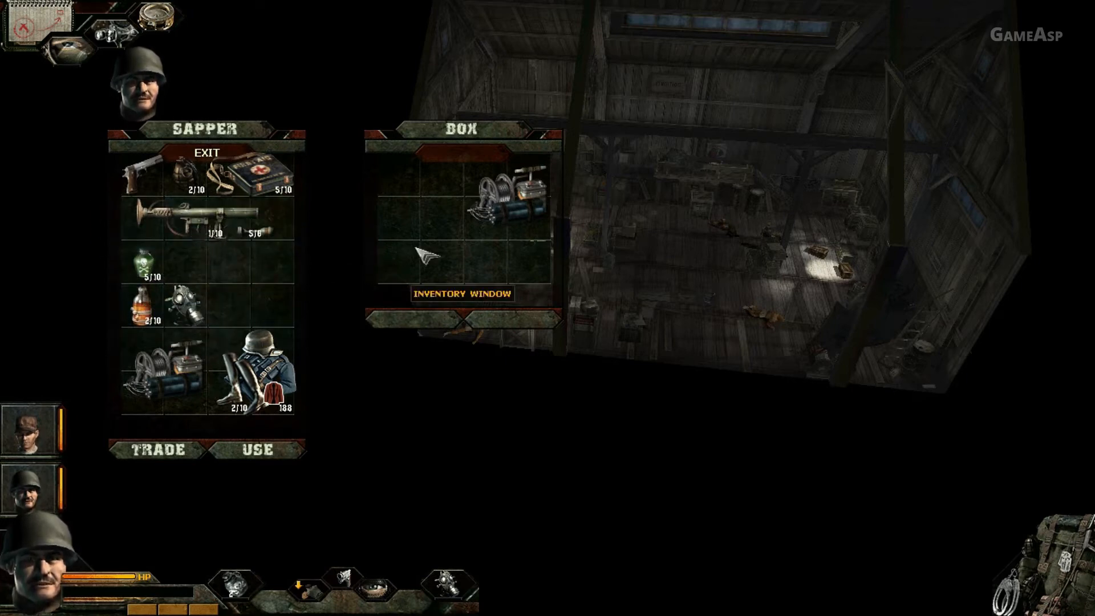
{"action": "left_click_drag", "start_coordinate": [497, 198], "coordinate": [248, 269]}
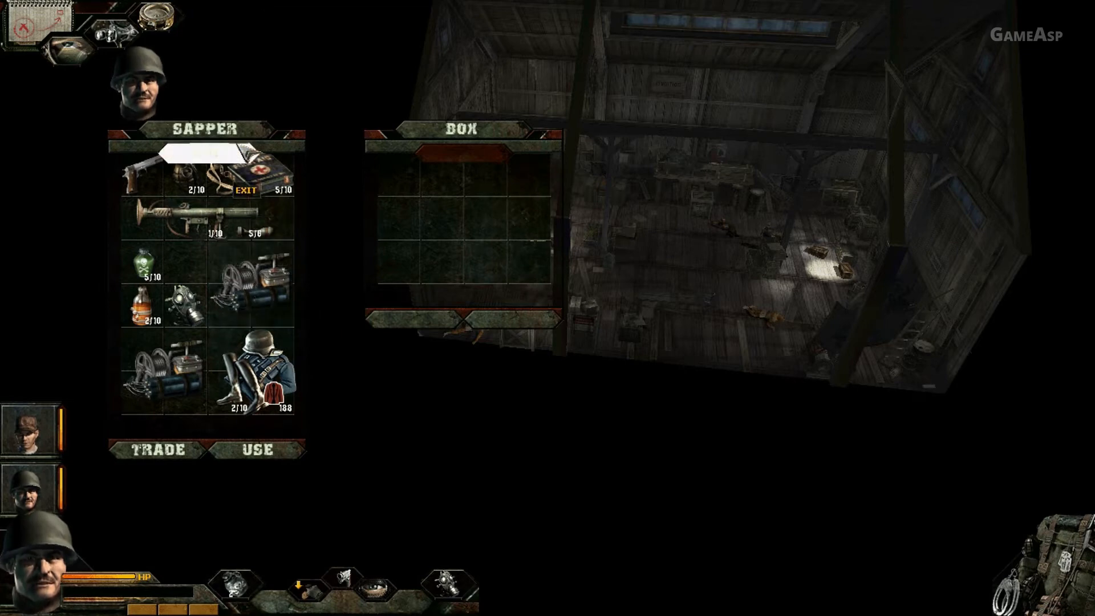
{"action": "left_click", "coordinate": [247, 188]}
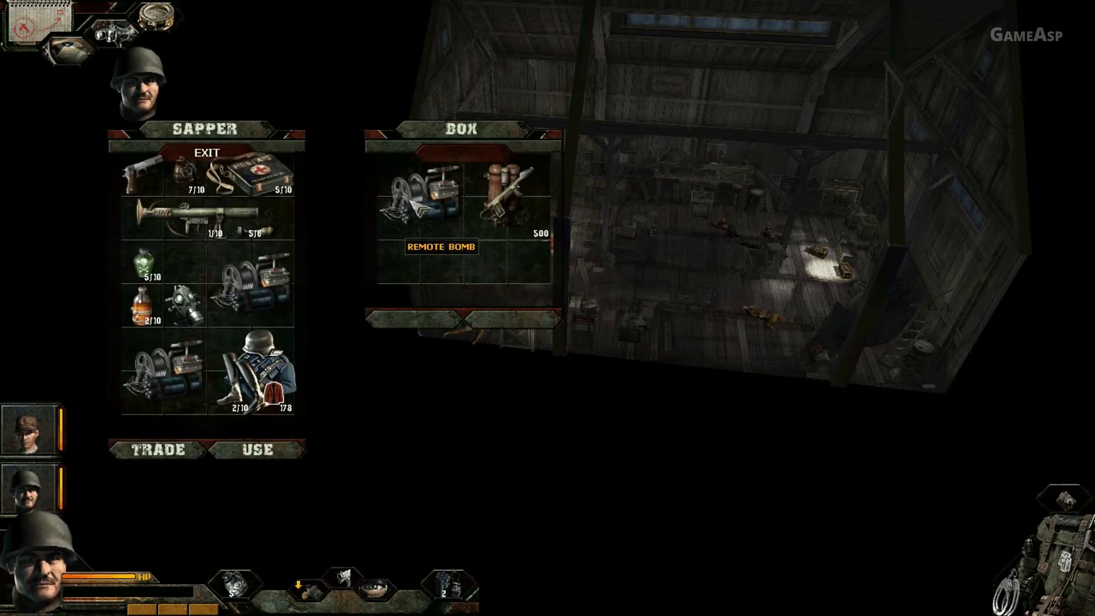
{"action": "left_click", "coordinate": [209, 153]}
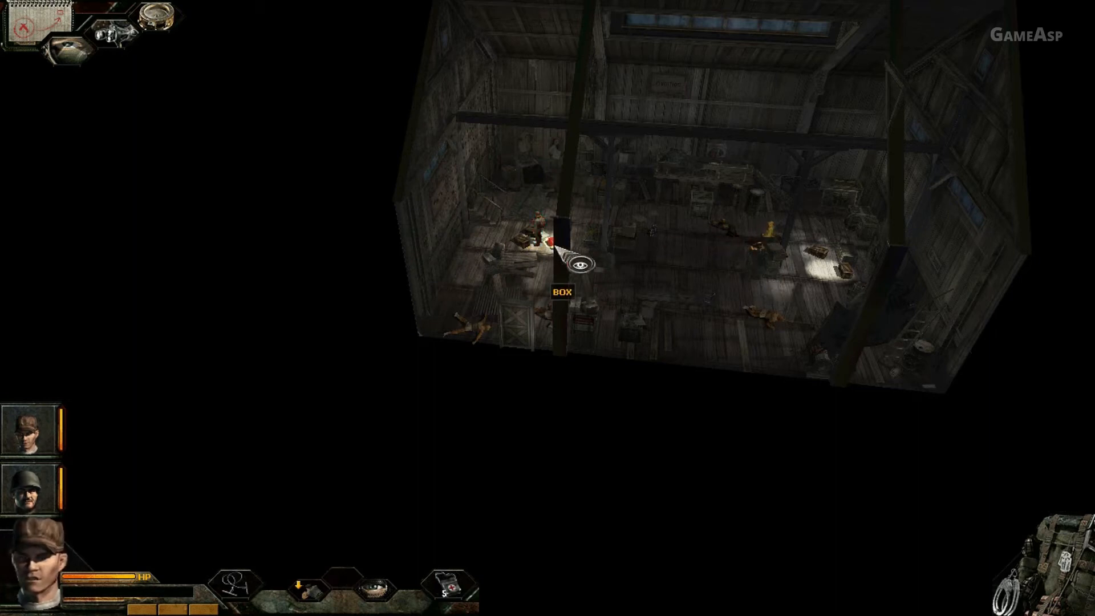
Check the box in the barn, close it and send the Thief across the barn floor.
{"action": "left_click", "coordinate": [545, 243]}
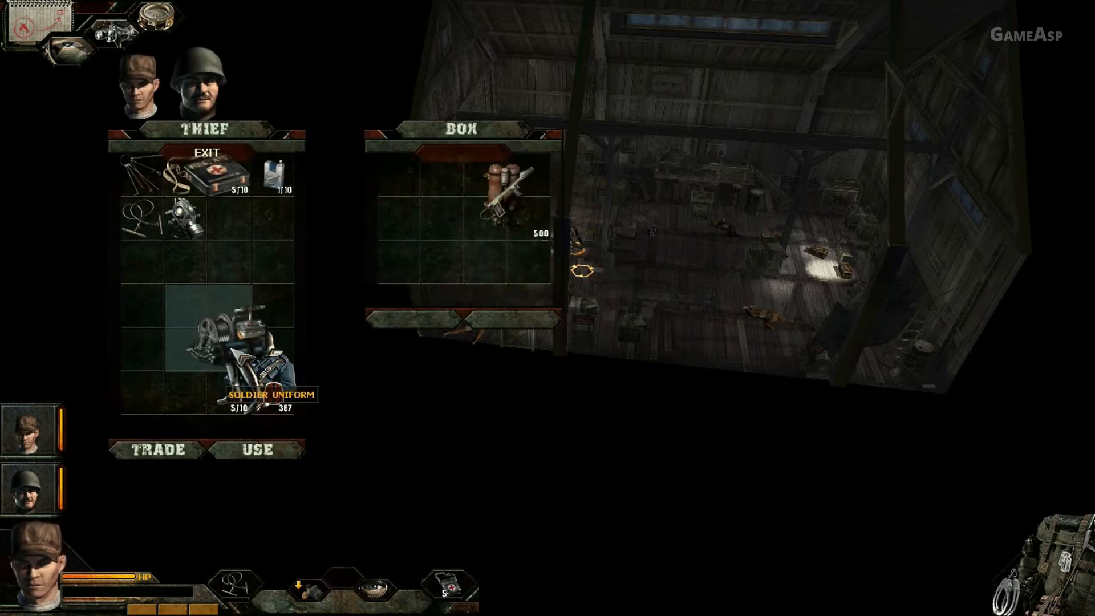
{"action": "left_click", "coordinate": [204, 154]}
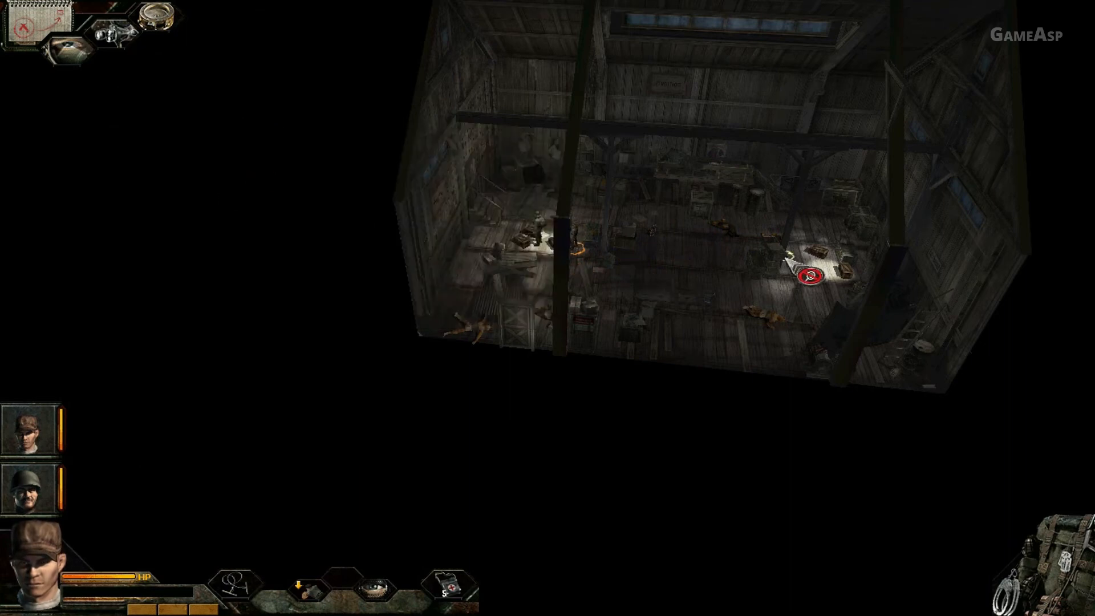
{"action": "left_click", "coordinate": [807, 281]}
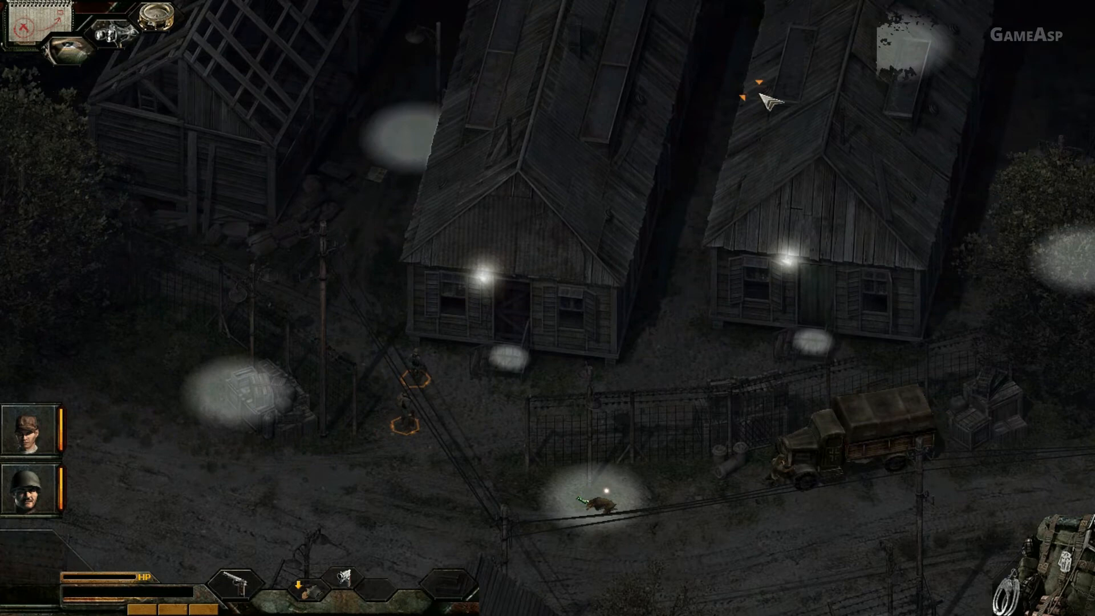
{"action": "mouse_move", "coordinate": [429, 372]}
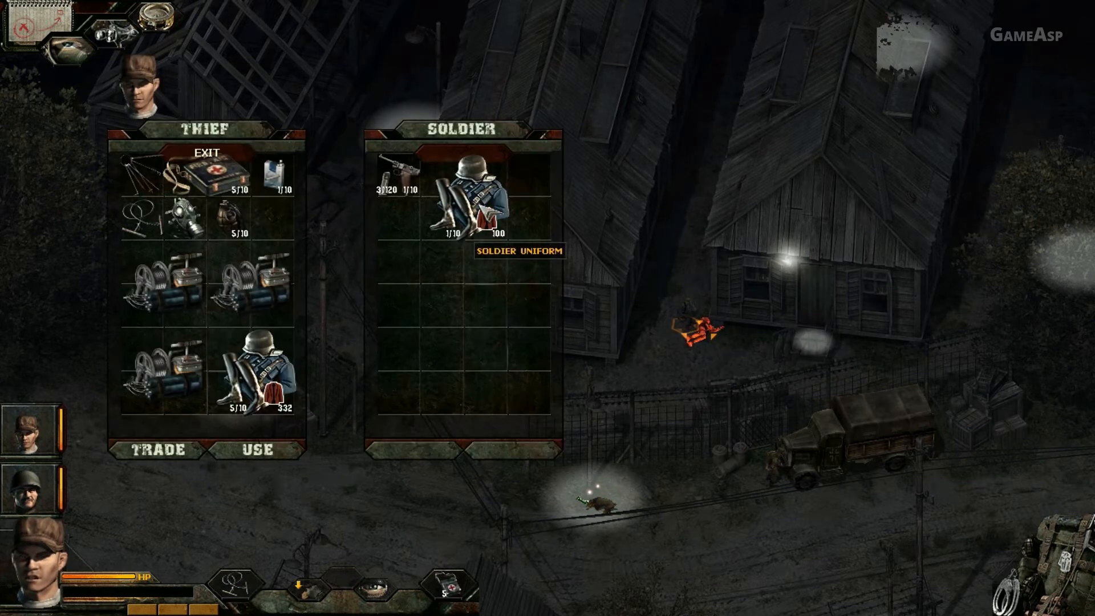
Transfer all the fallen soldier's items to the Thief and close the emptied body.
{"action": "left_click", "coordinate": [207, 154]}
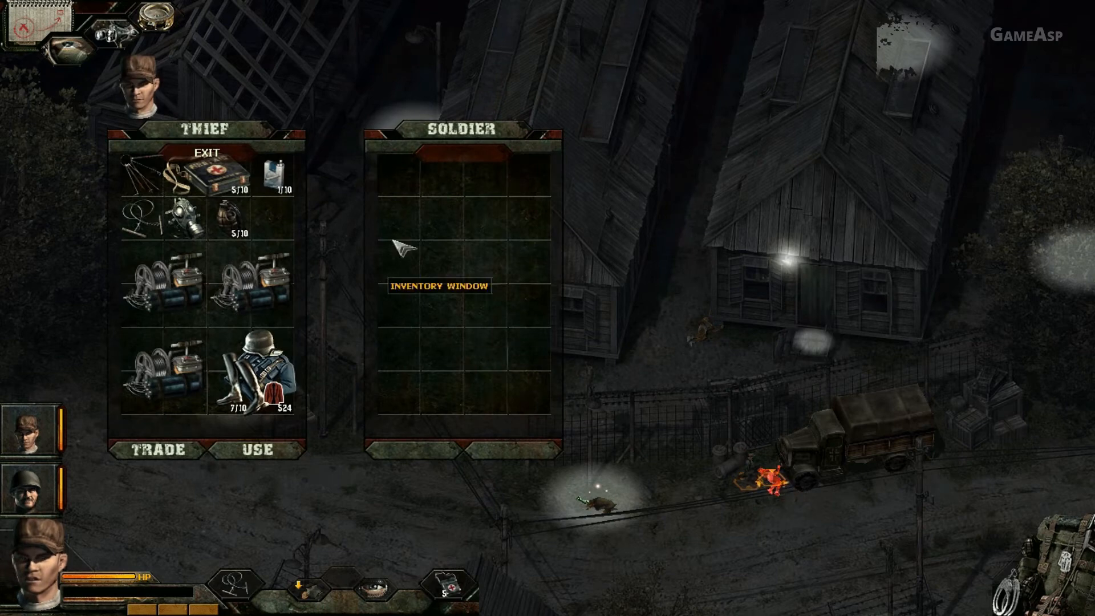
{"action": "left_click", "coordinate": [209, 153]}
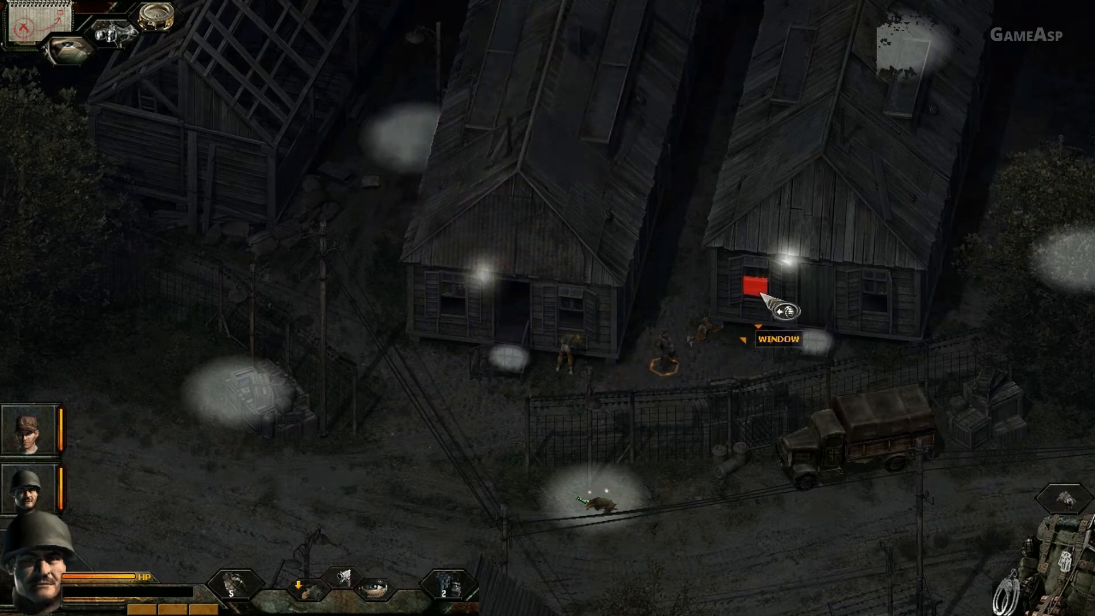
Peek through the barracks window at the room inside with the Sapper.
{"action": "left_click", "coordinate": [750, 288]}
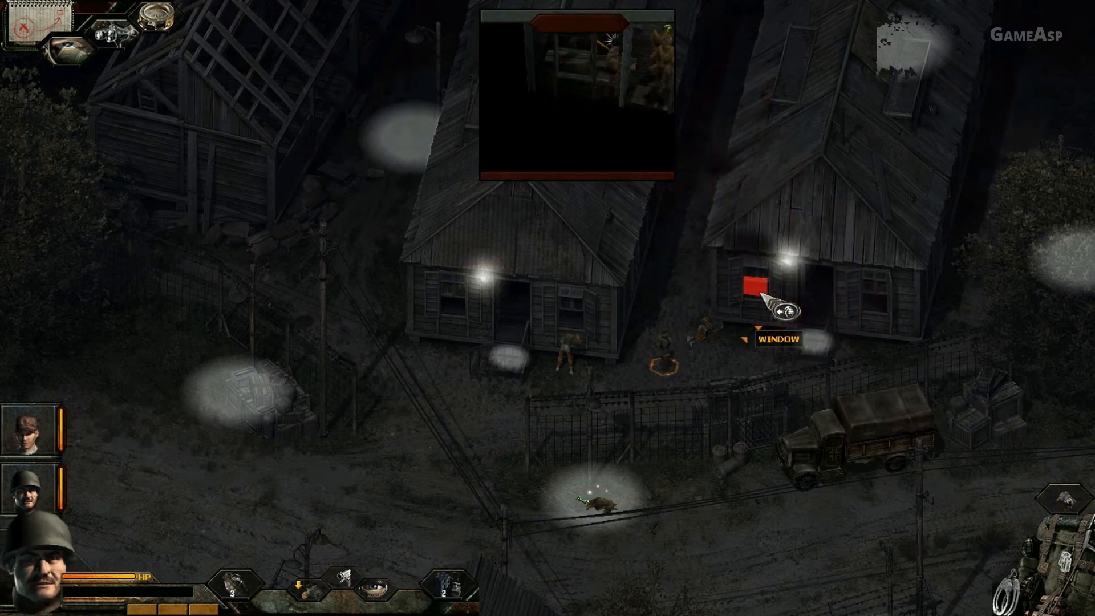
{"action": "left_click", "coordinate": [755, 290]}
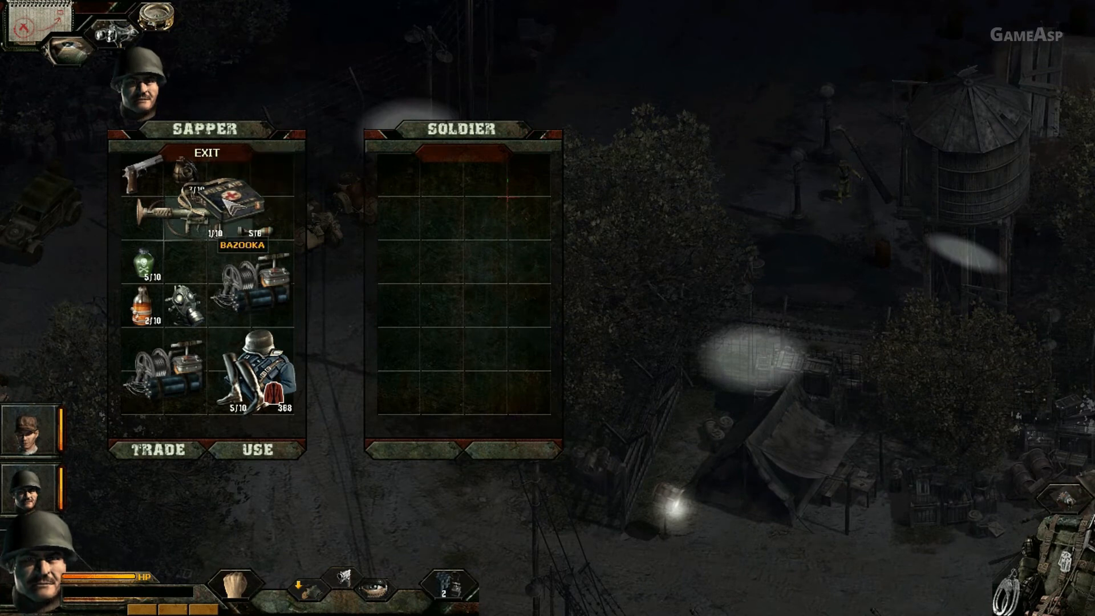
Search the soldier's body near the water tower and collect his uniform.
{"action": "left_click", "coordinate": [205, 153]}
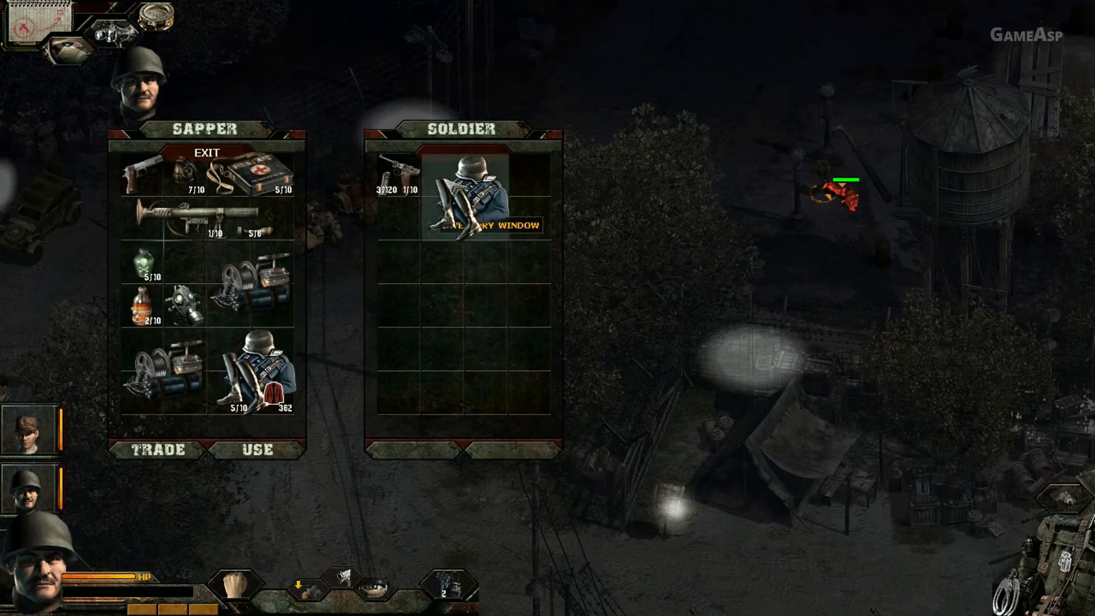
{"action": "left_click", "coordinate": [205, 154]}
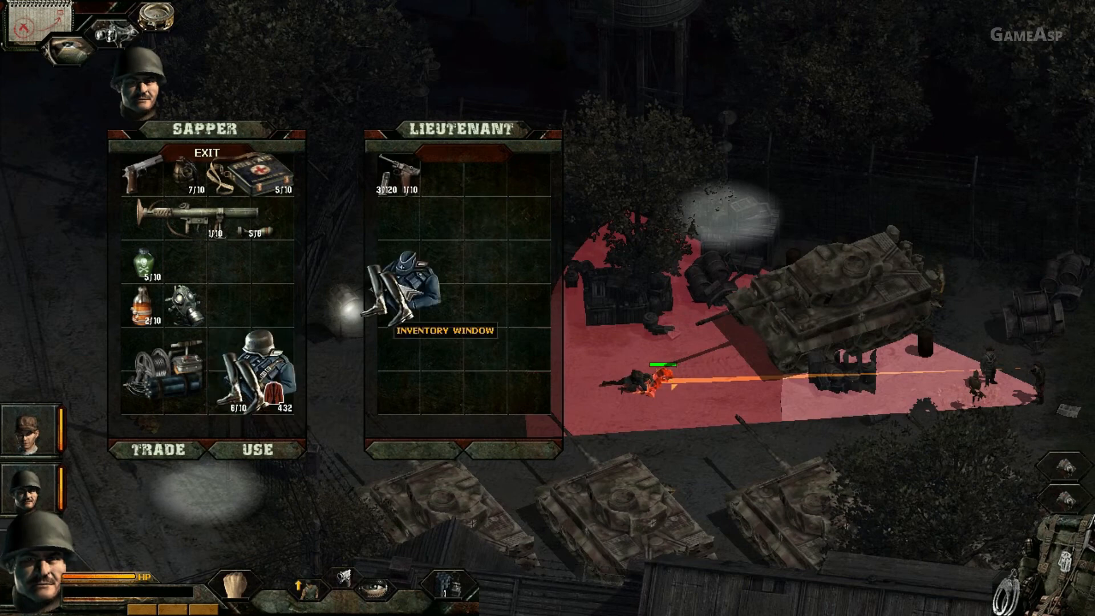
Take the lieutenant's uniform, then move the officer's uniform into the Sapper's belongings.
{"action": "left_click", "coordinate": [206, 154]}
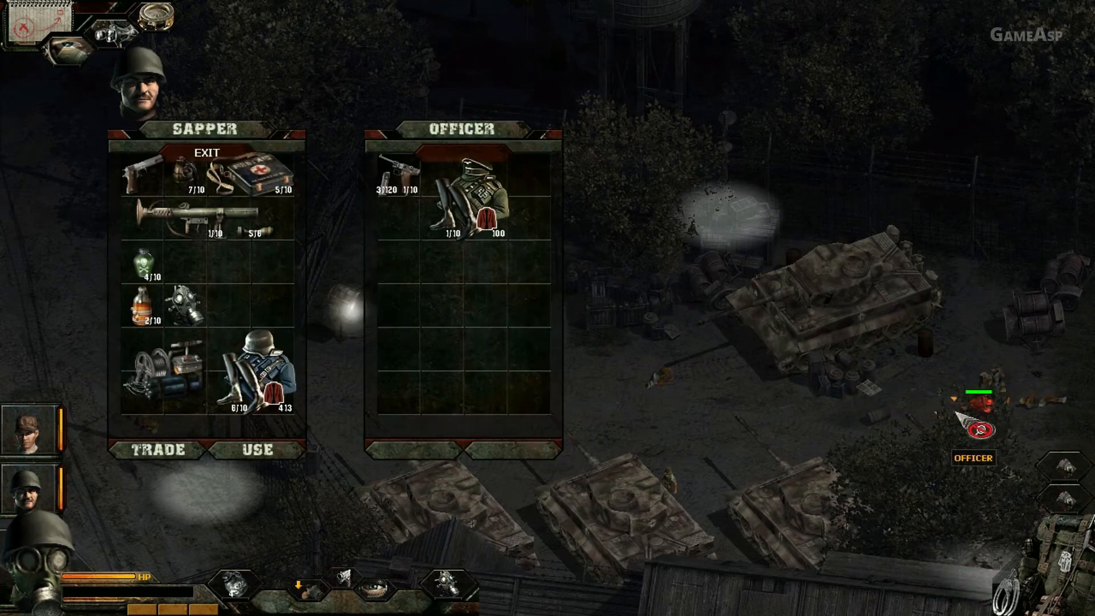
{"action": "left_click_drag", "start_coordinate": [462, 203], "coordinate": [251, 273]}
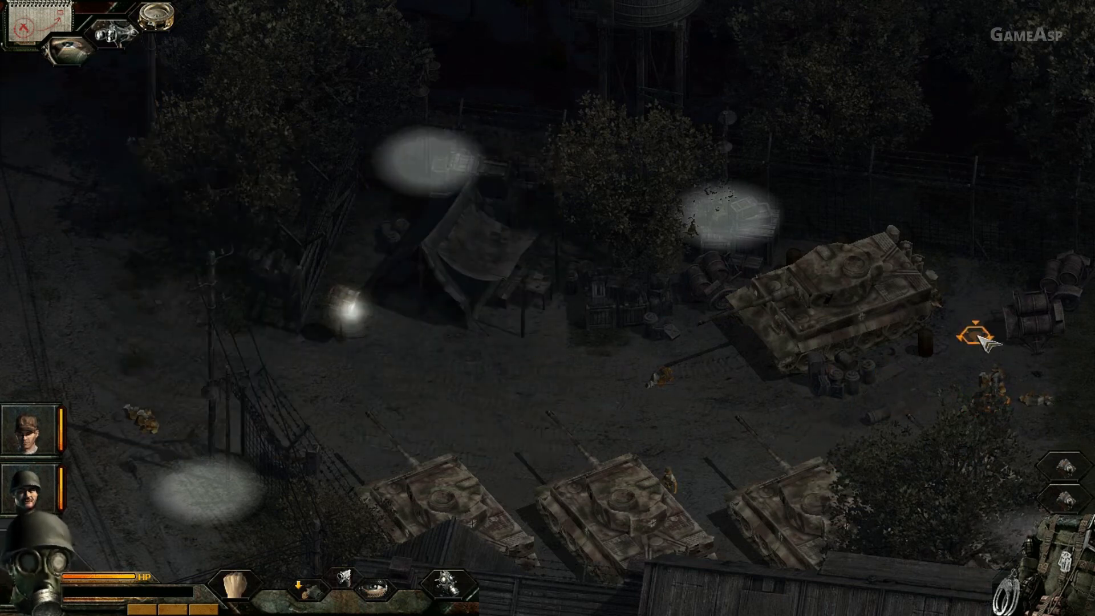
{"action": "mouse_move", "coordinate": [972, 346]}
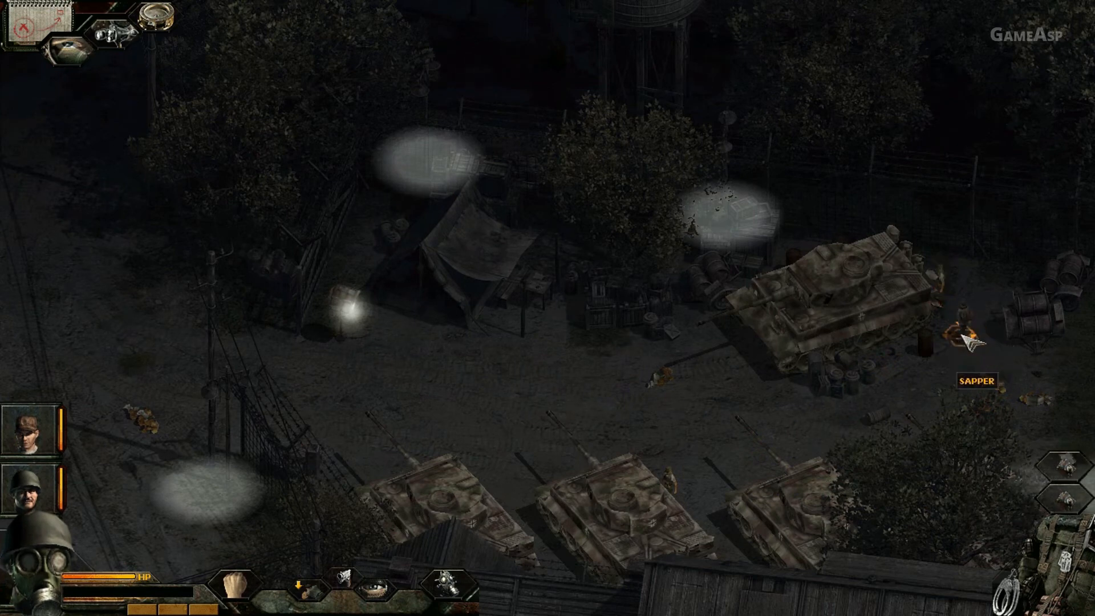
{"action": "mouse_move", "coordinate": [954, 311]}
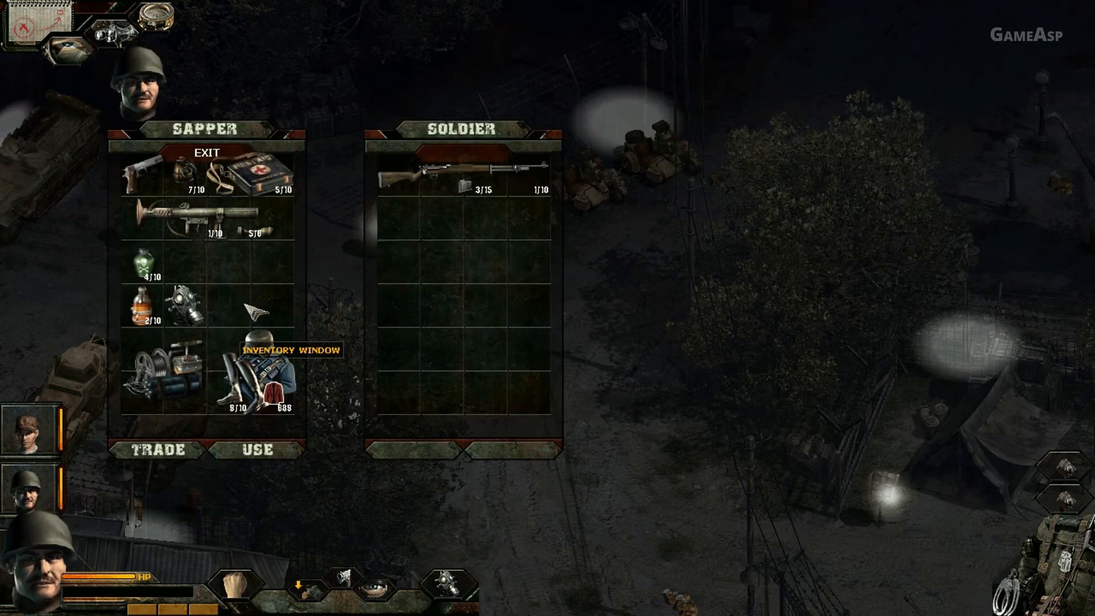
Close the soldier's belongings after taking his uniform, leaving the rifle.
{"action": "left_click", "coordinate": [203, 152]}
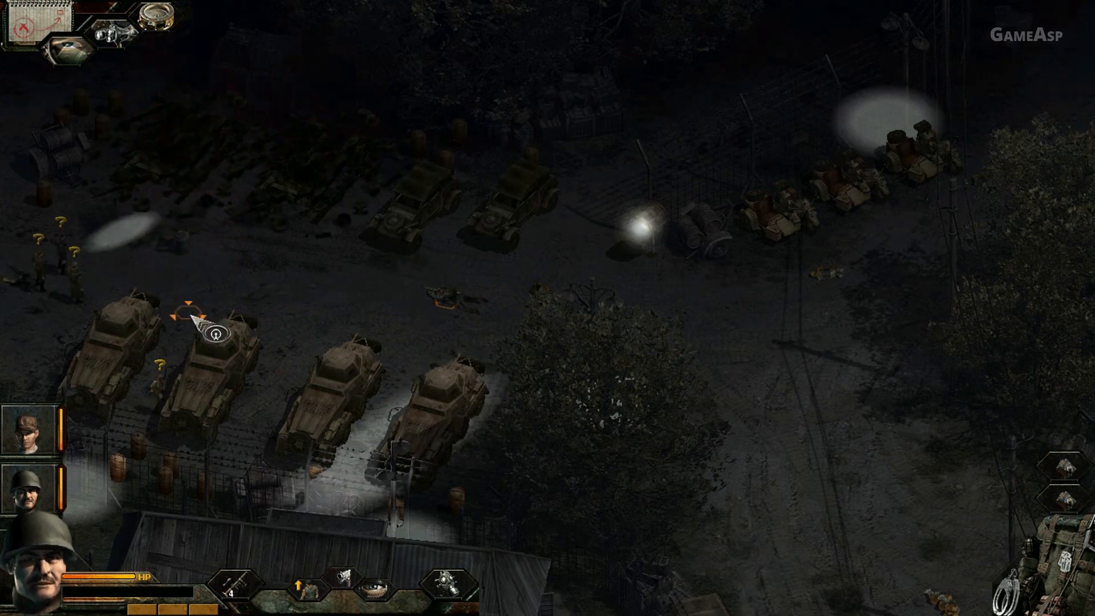
Detonate the remote bombs on the armored cars with the Sapper's detonator.
{"action": "left_click", "coordinate": [207, 340]}
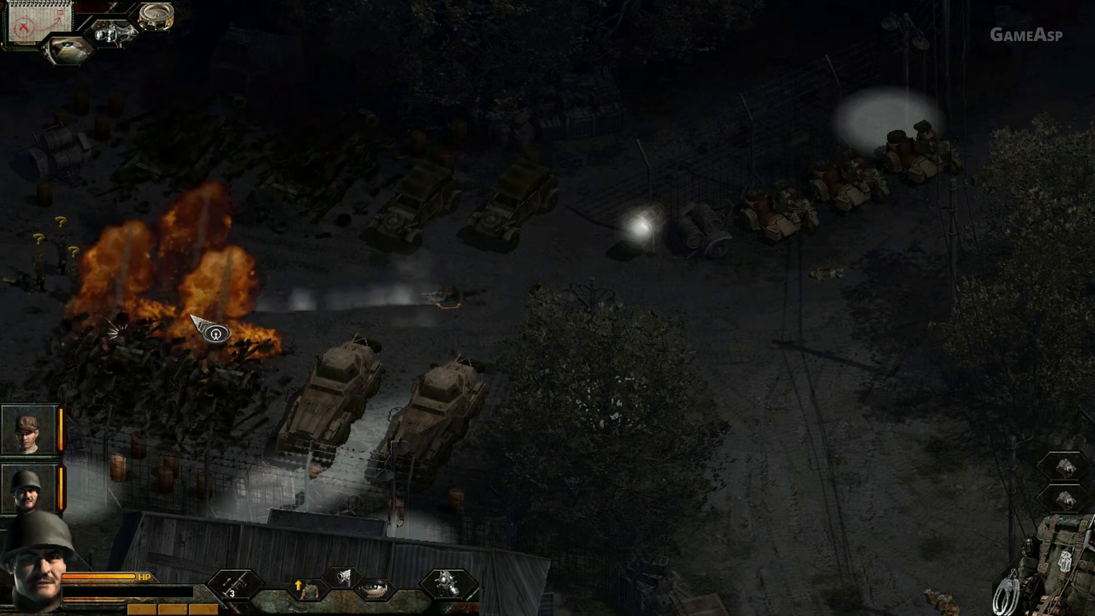